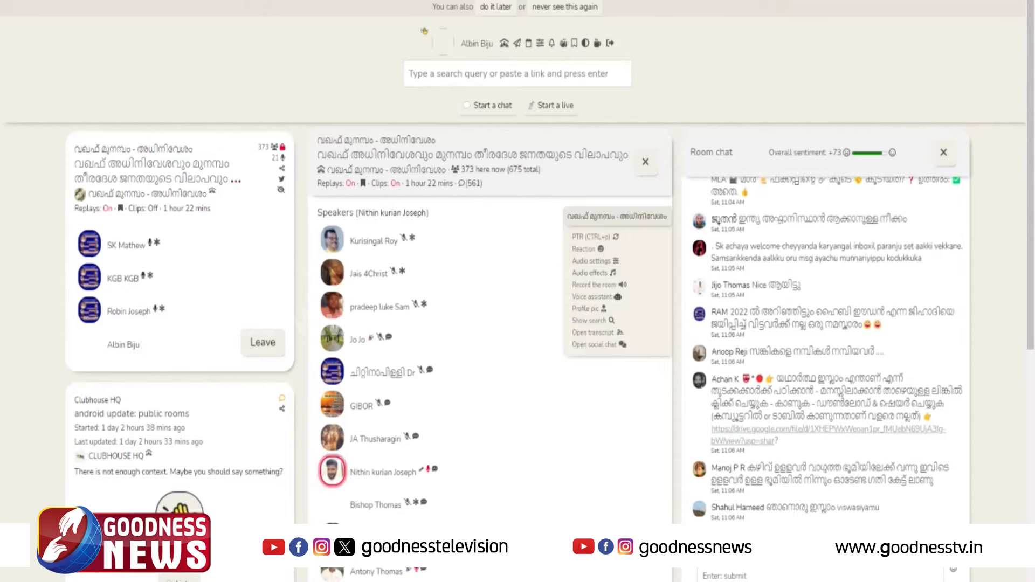
scroll("down", 3)
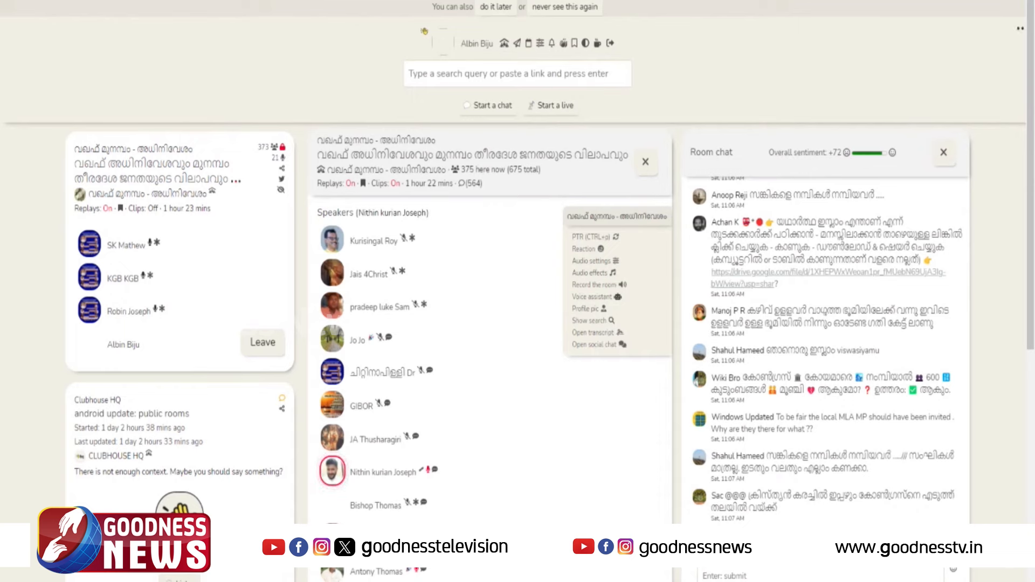
scroll("down", 3)
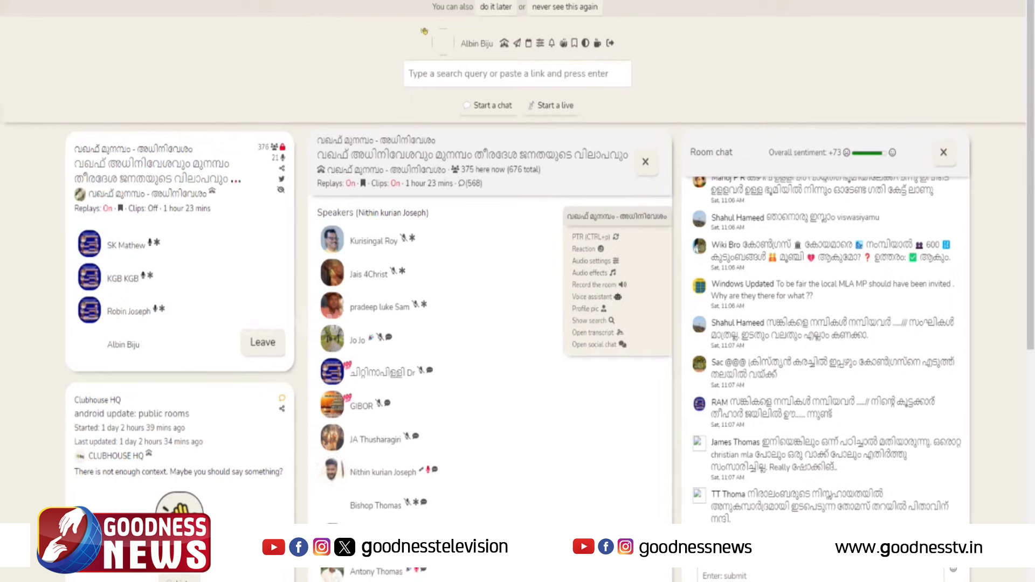
scroll("down", 3)
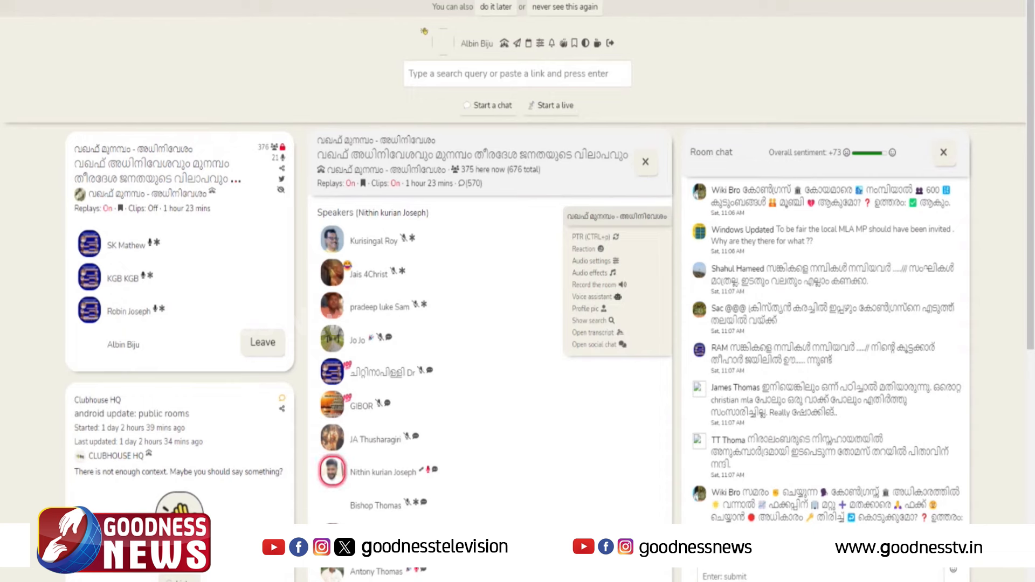
scroll("down", 3)
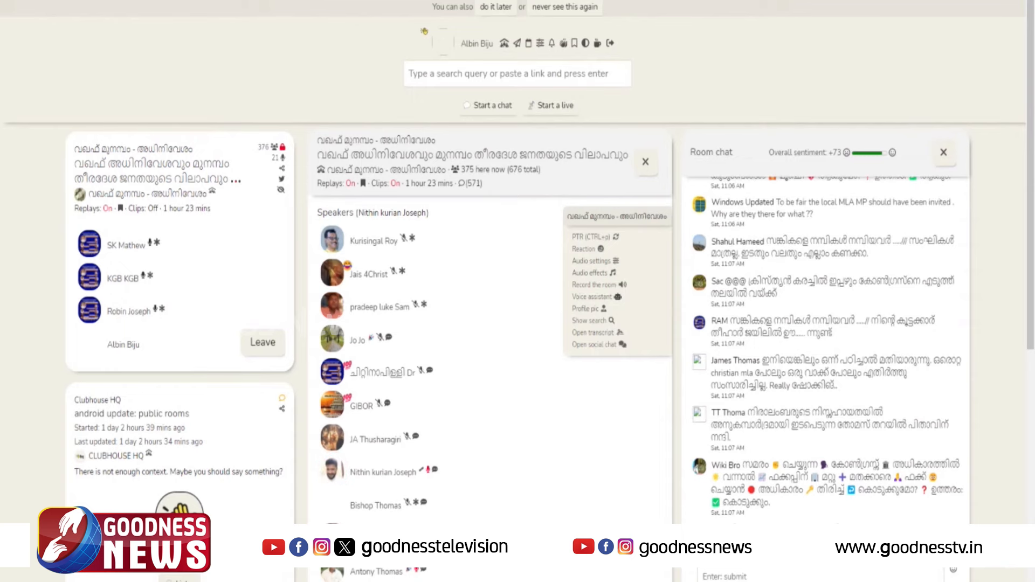
scroll("down", 3)
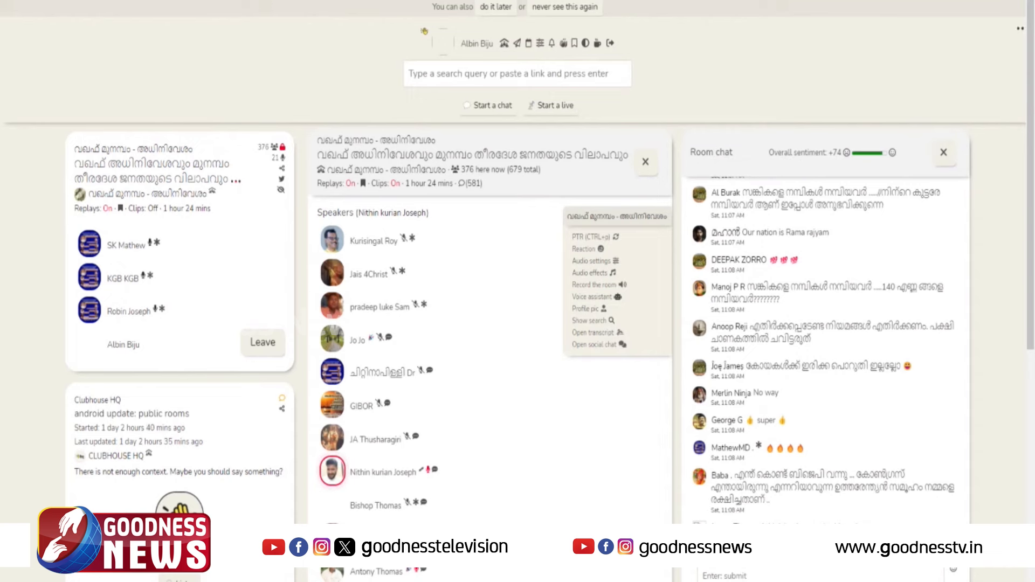
scroll("down", 3)
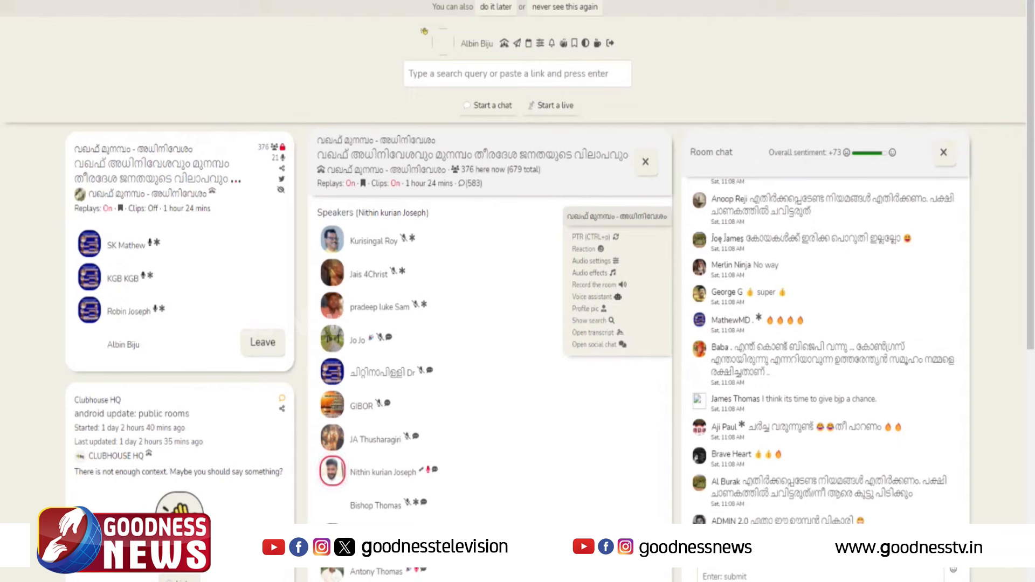
scroll("down", 3)
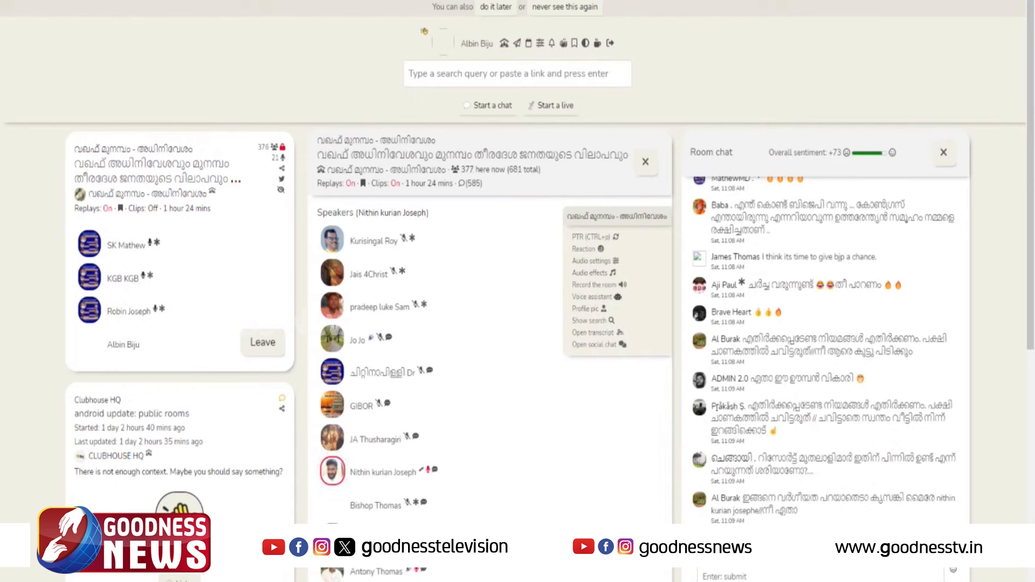
scroll("down", 3)
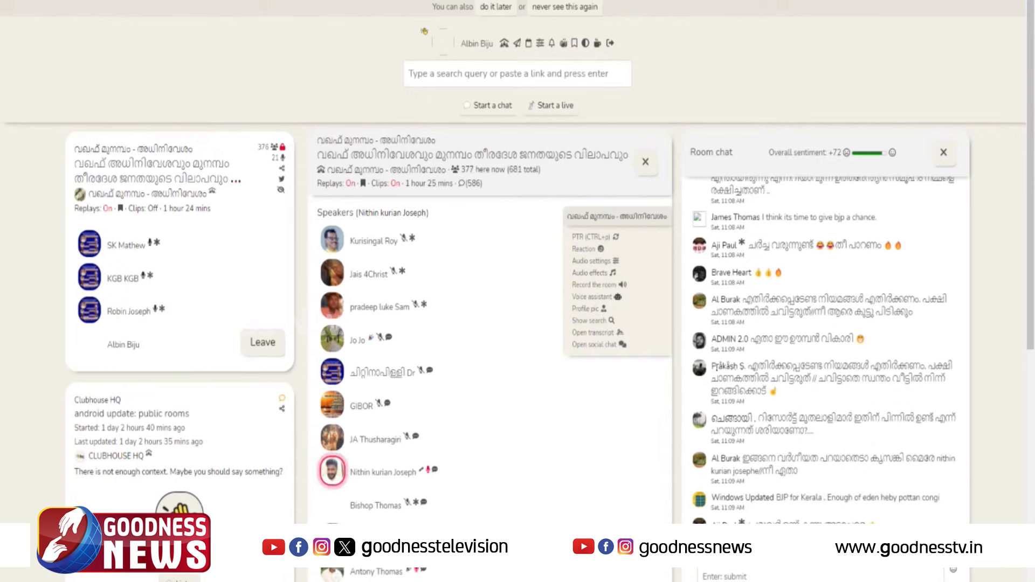
scroll("down", 3)
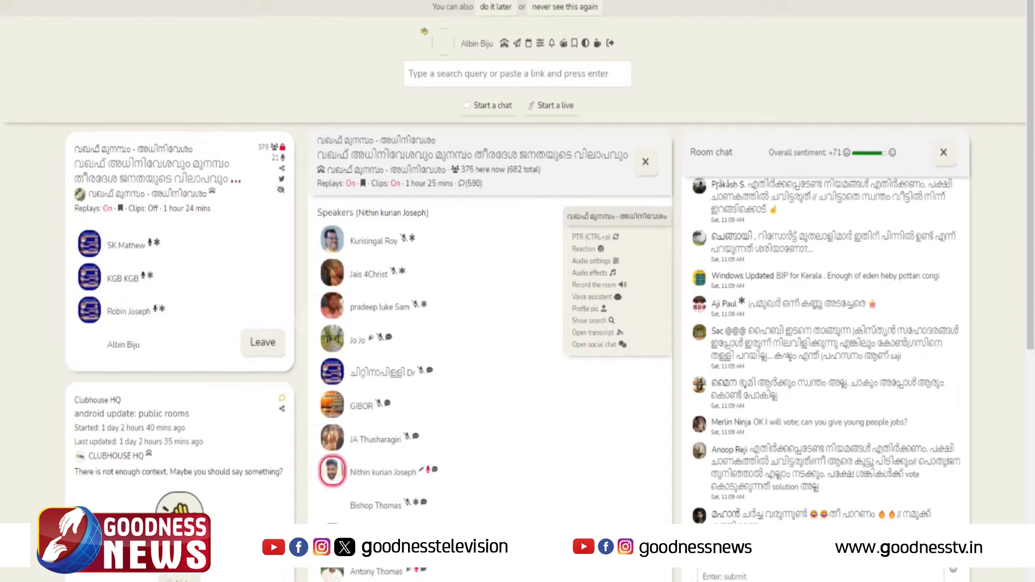
scroll("down", 3)
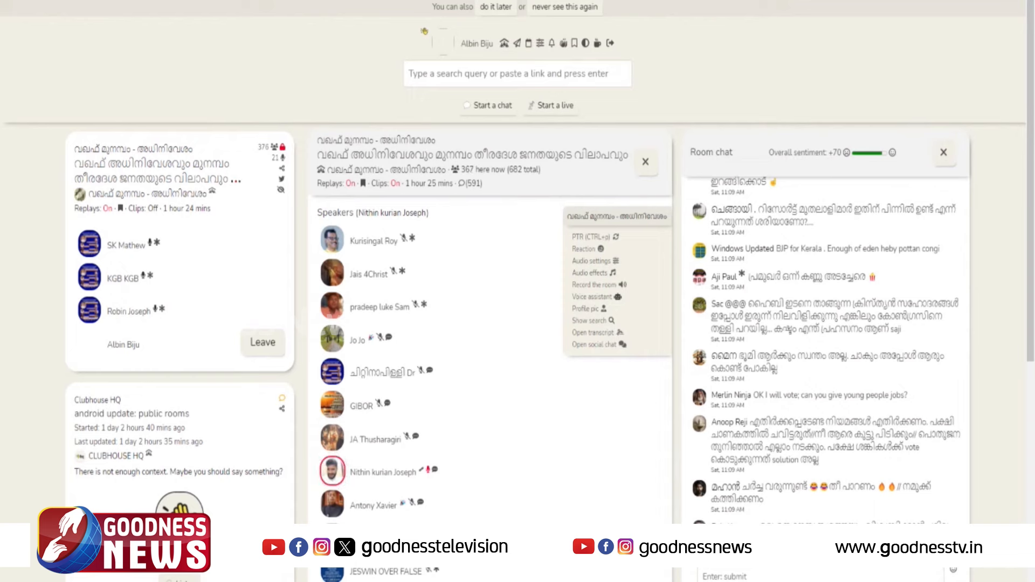
scroll("down", 3)
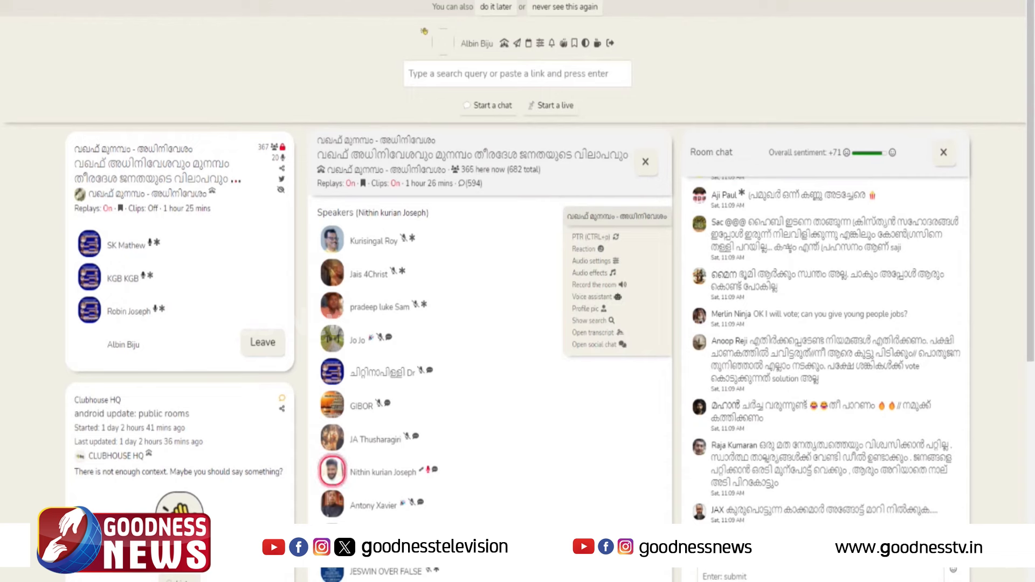
scroll("down", 3)
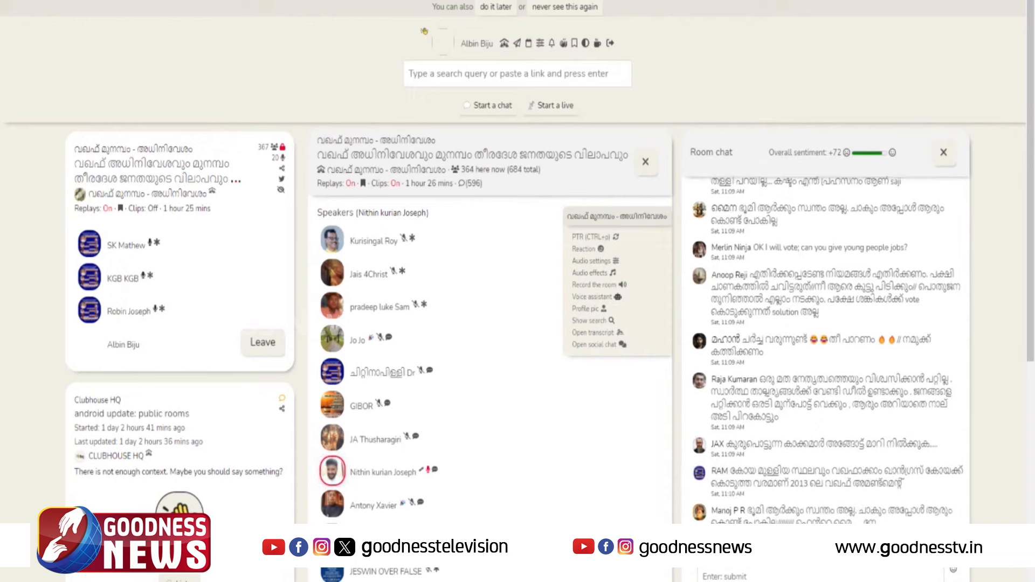
scroll("down", 3)
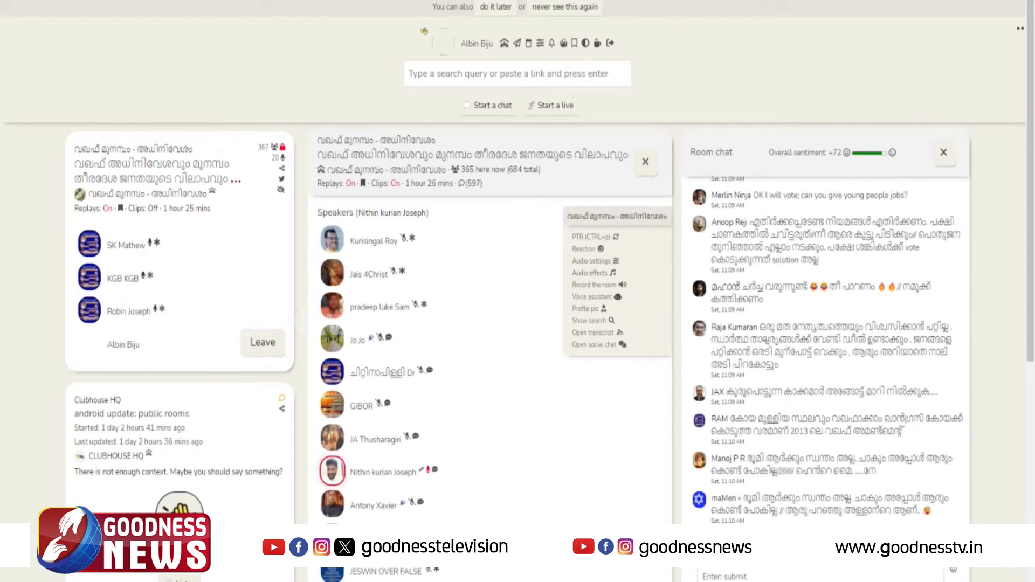
scroll("down", 3)
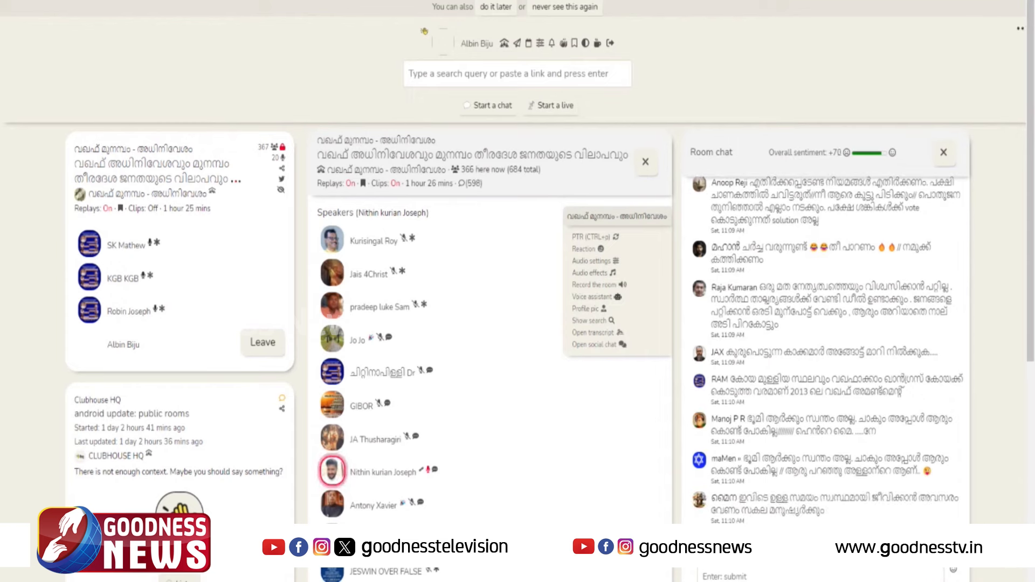
scroll("down", 3)
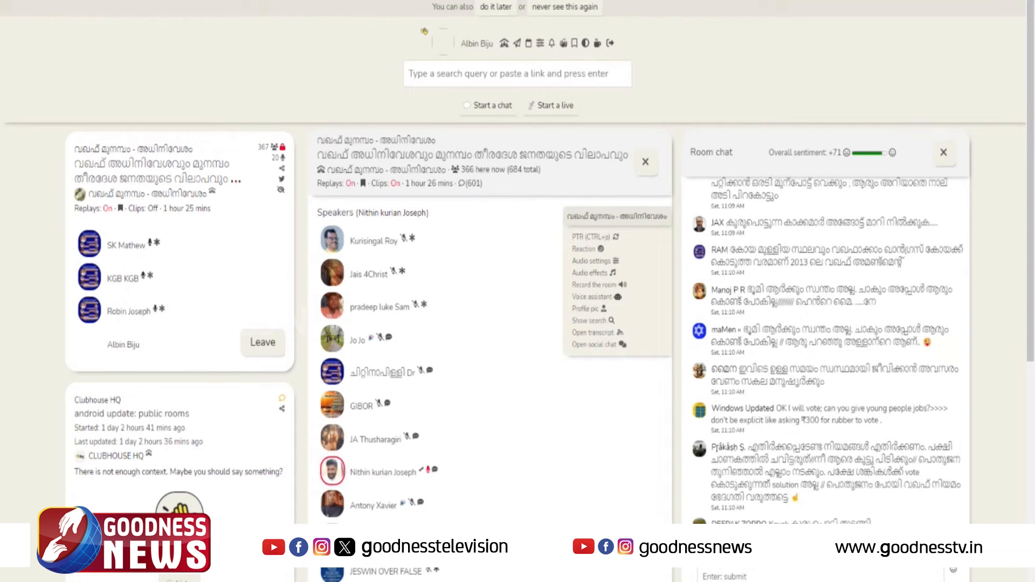
scroll("down", 3)
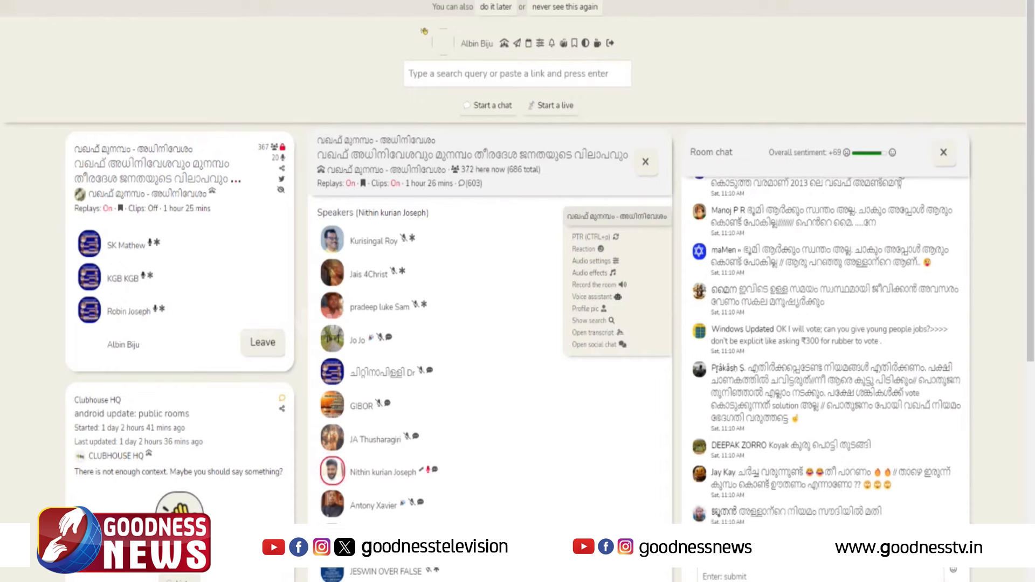
scroll("down", 3)
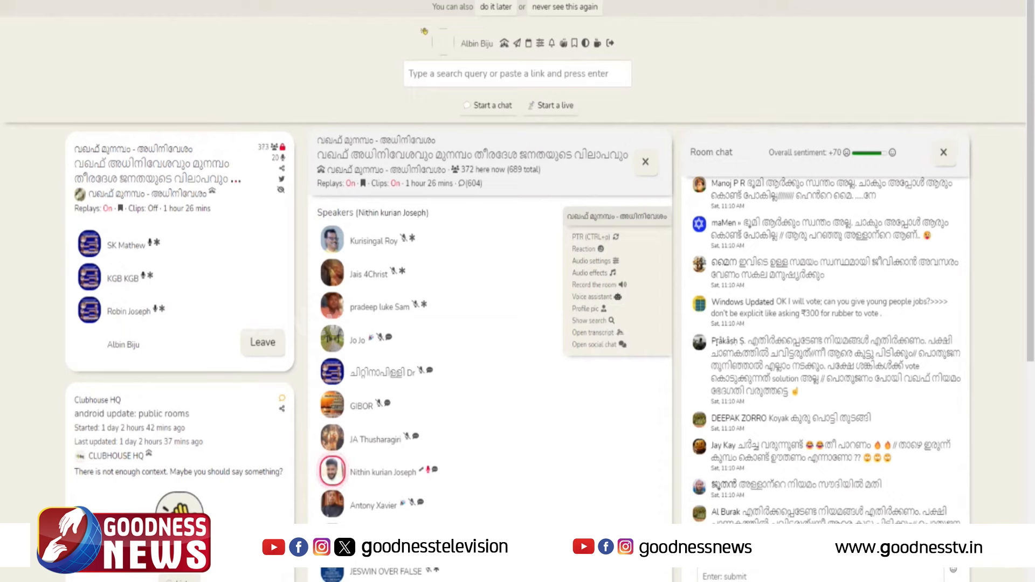
scroll("down", 3)
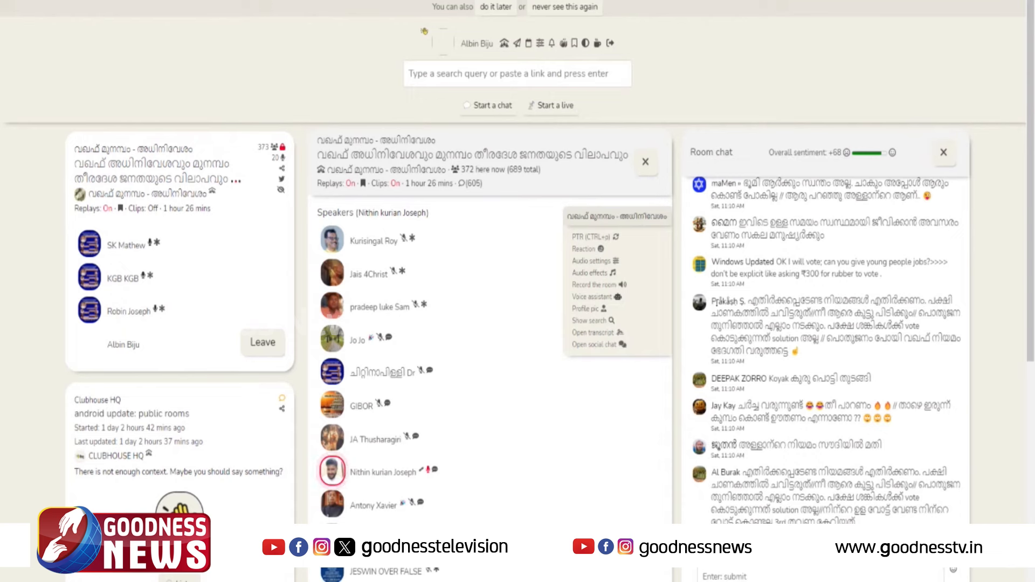
scroll("down", 3)
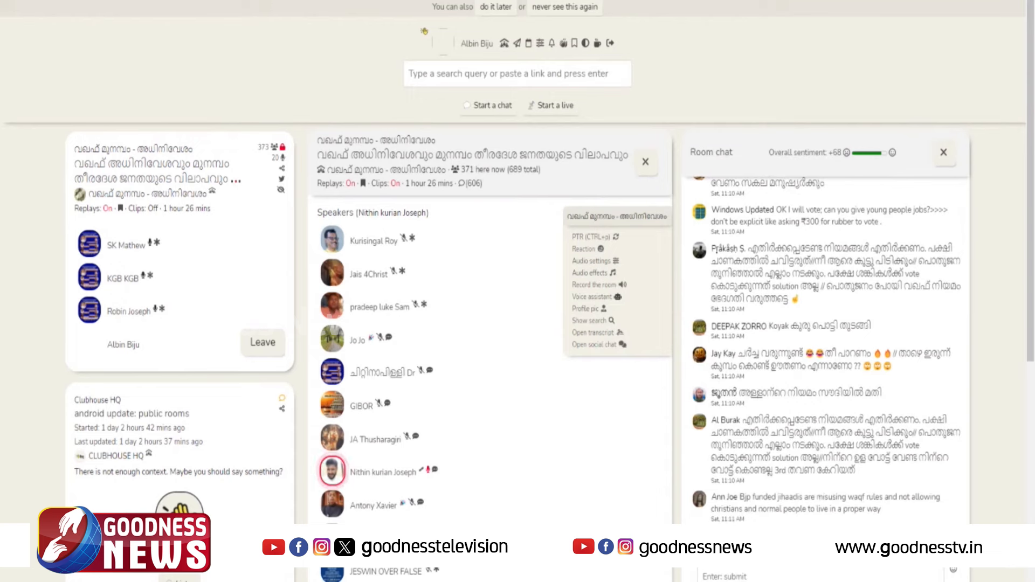
scroll("down", 3)
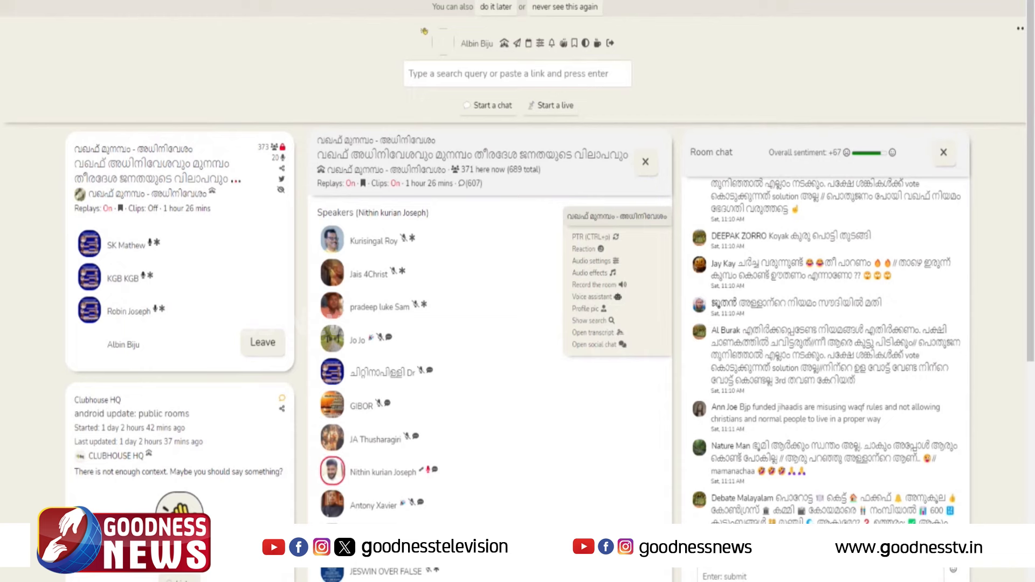
scroll("down", 3)
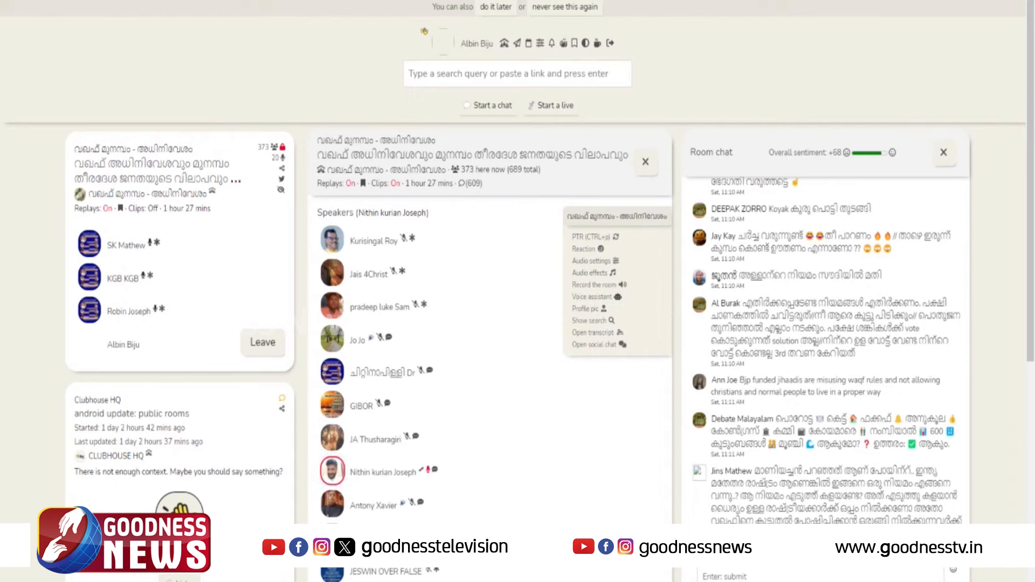
scroll("down", 3)
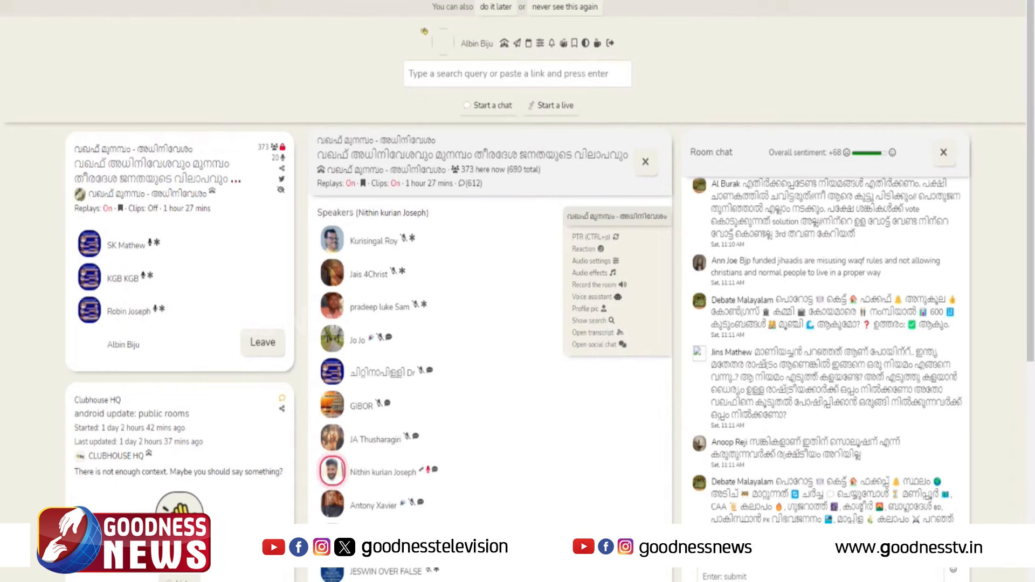
scroll("down", 3)
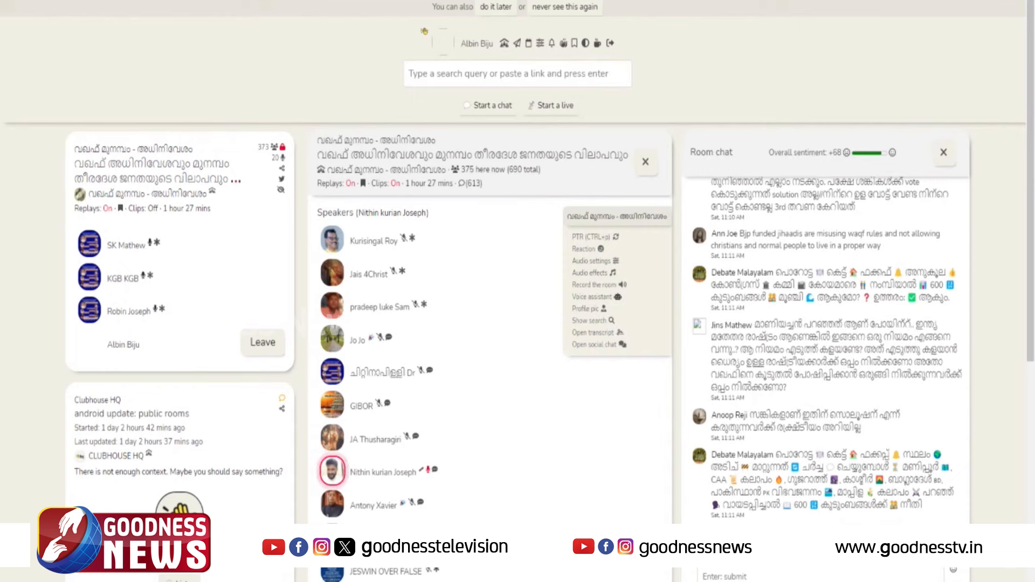
scroll("down", 3)
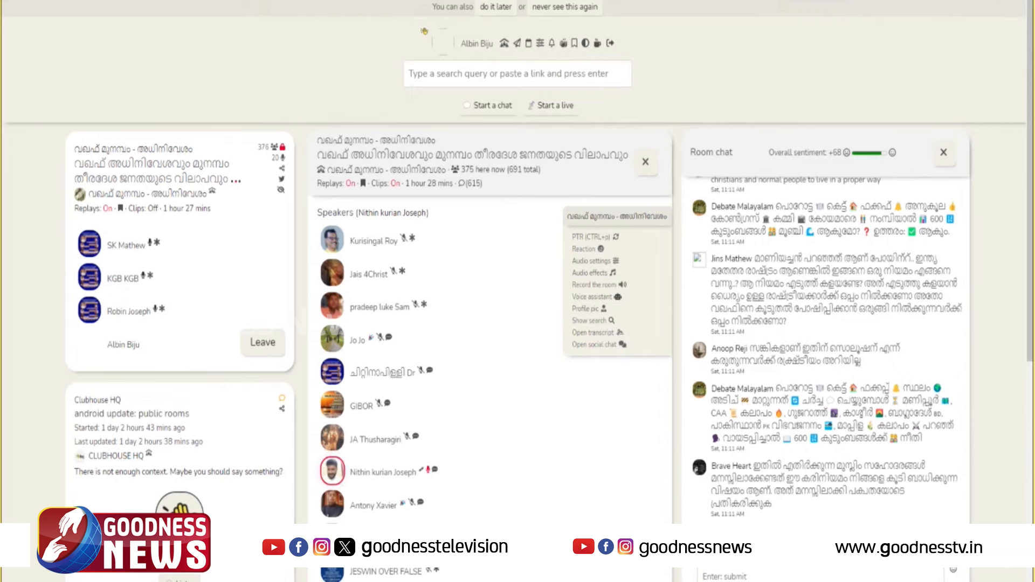
scroll("down", 3)
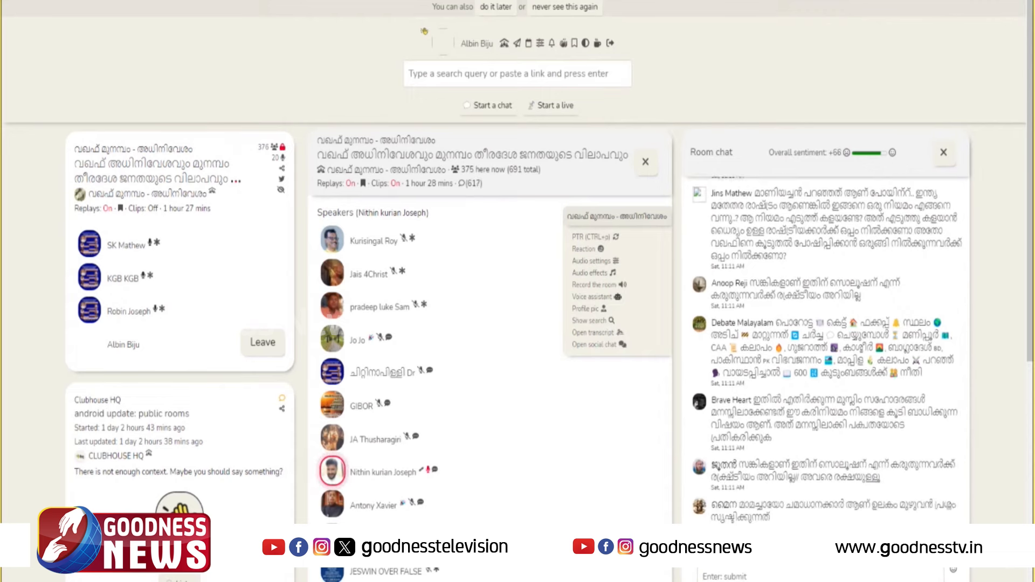
scroll("down", 3)
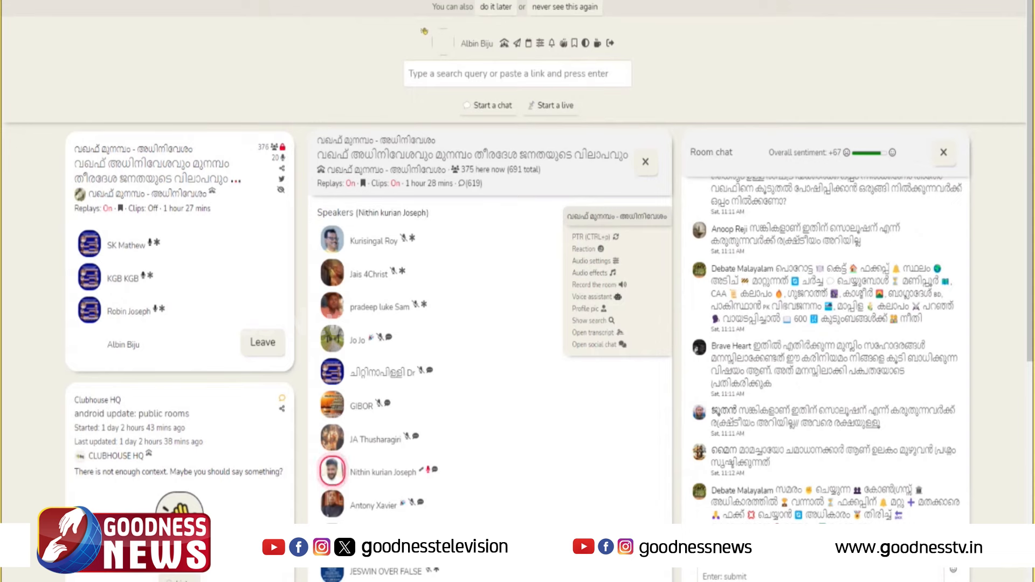
scroll("down", 3)
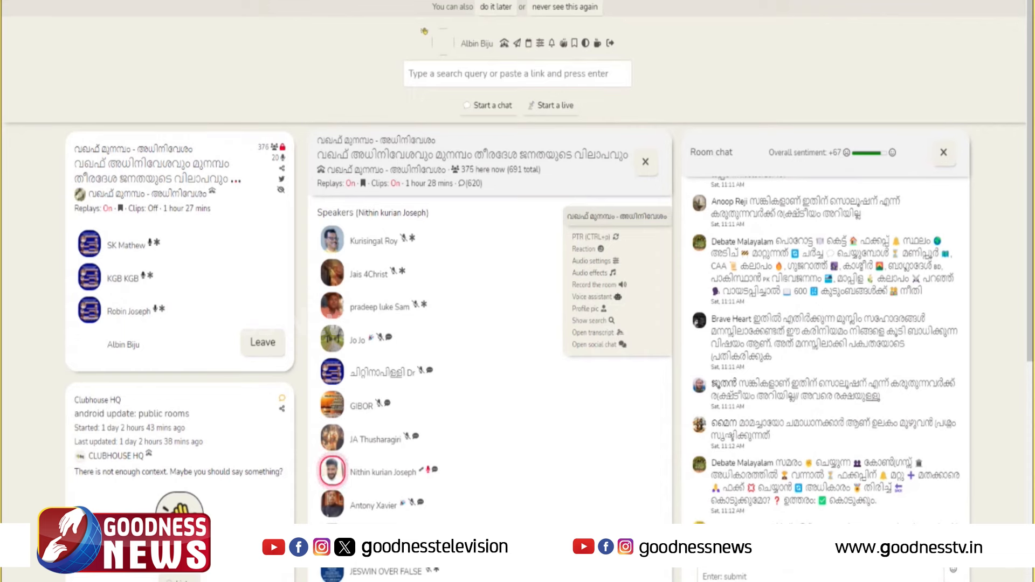
scroll("down", 3)
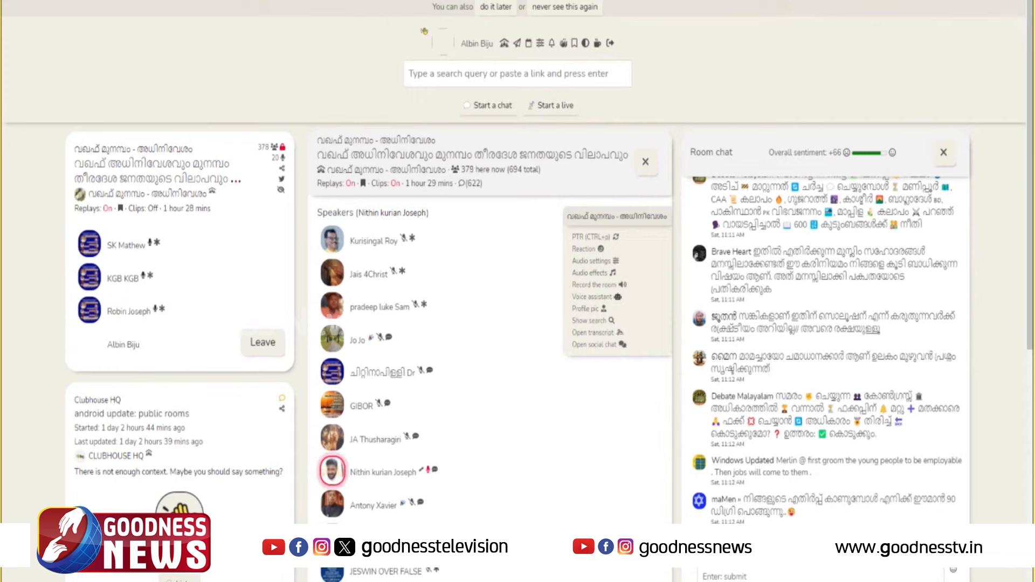
scroll("down", 3)
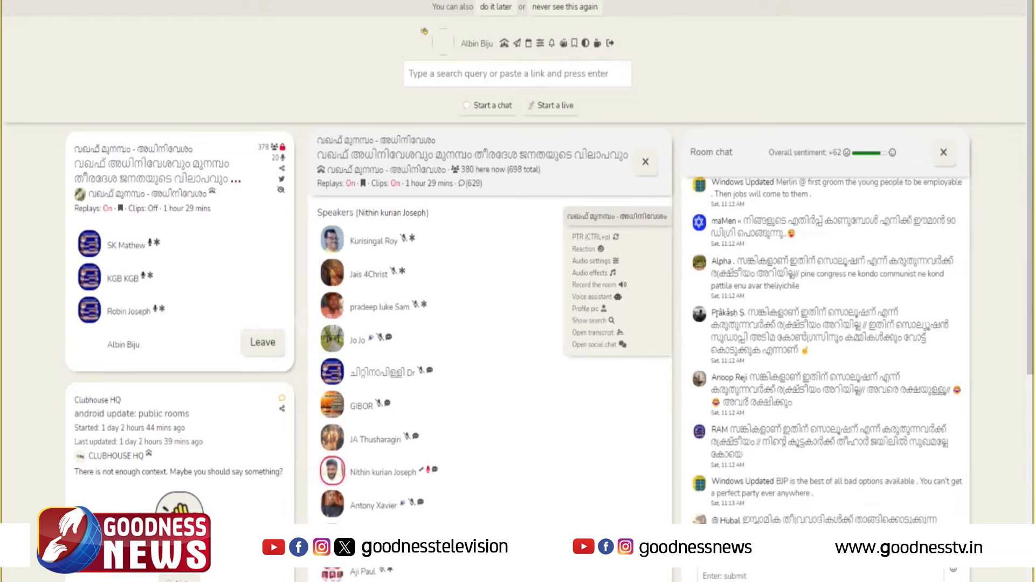
scroll("down", 3)
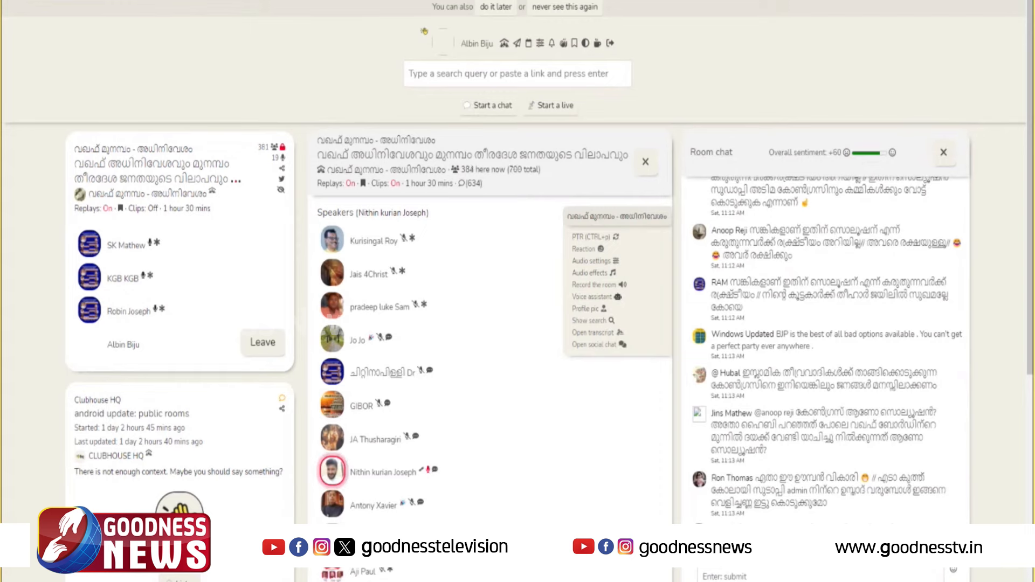
scroll("down", 3)
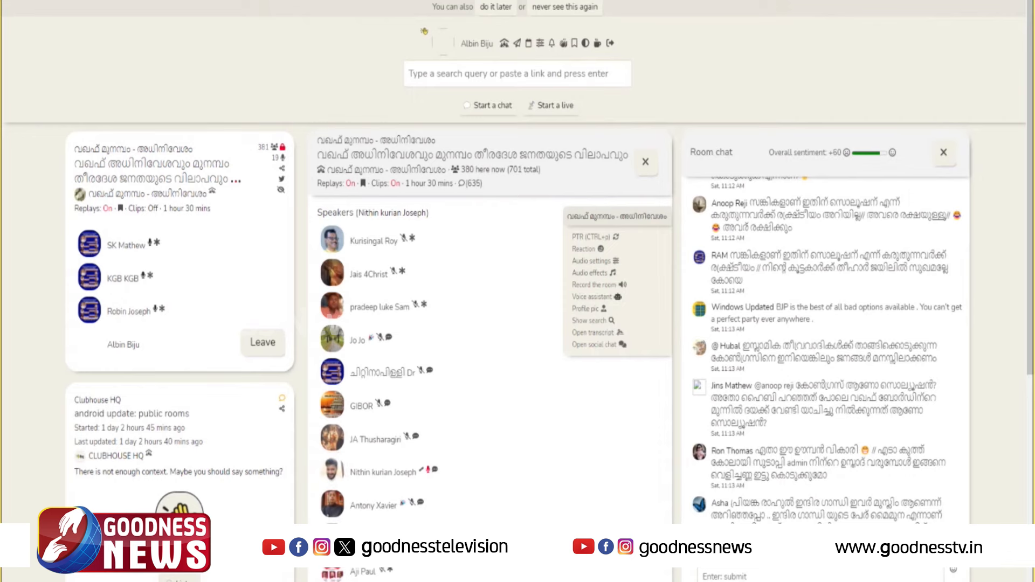
scroll("down", 3)
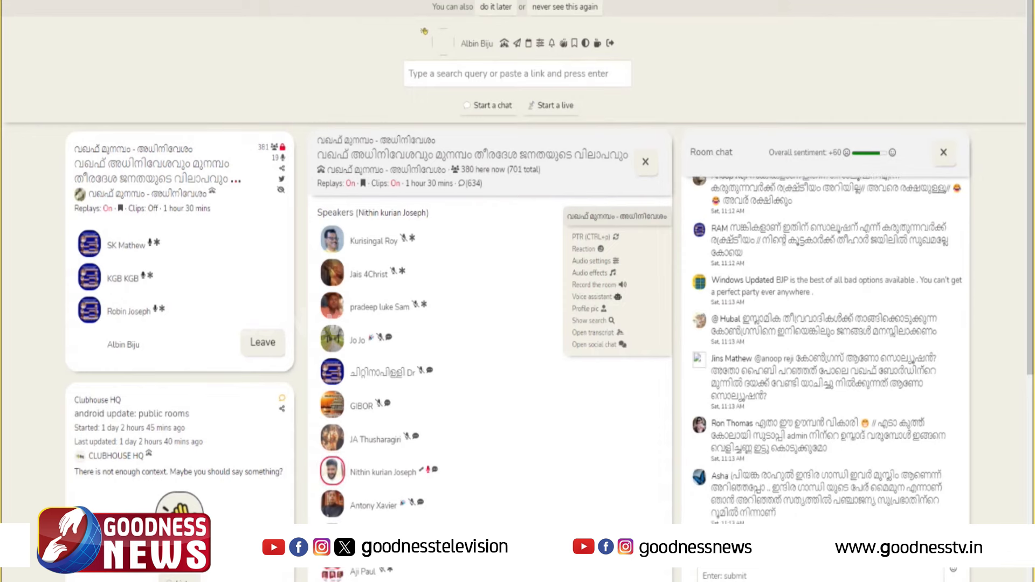
scroll("down", 3)
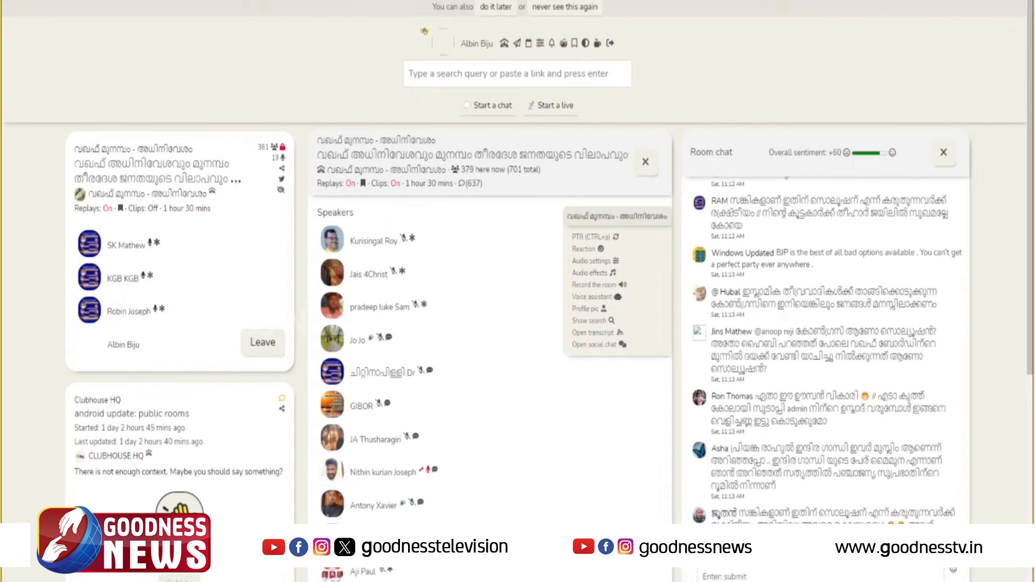
left_click(333, 471)
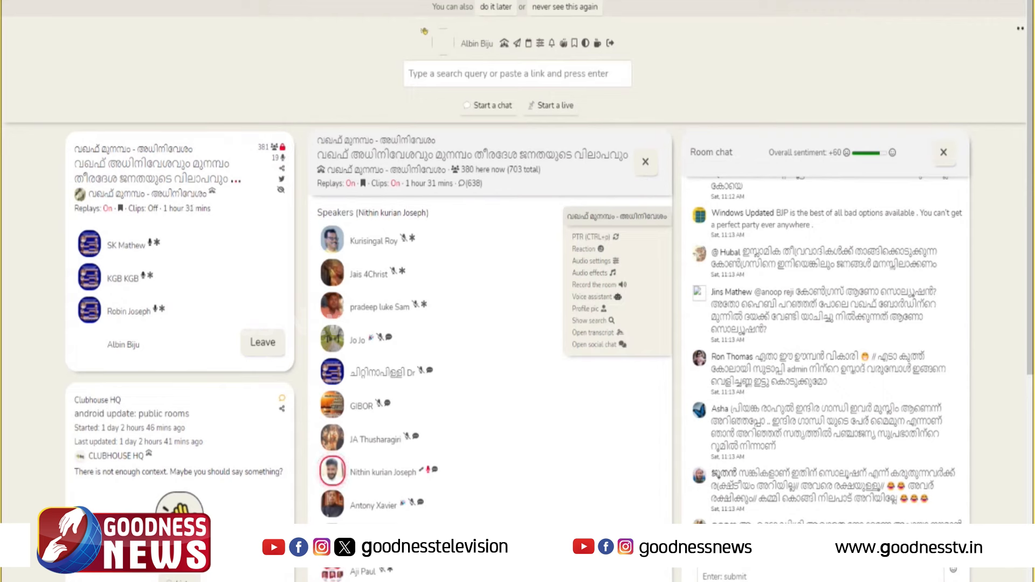
scroll("down", 3)
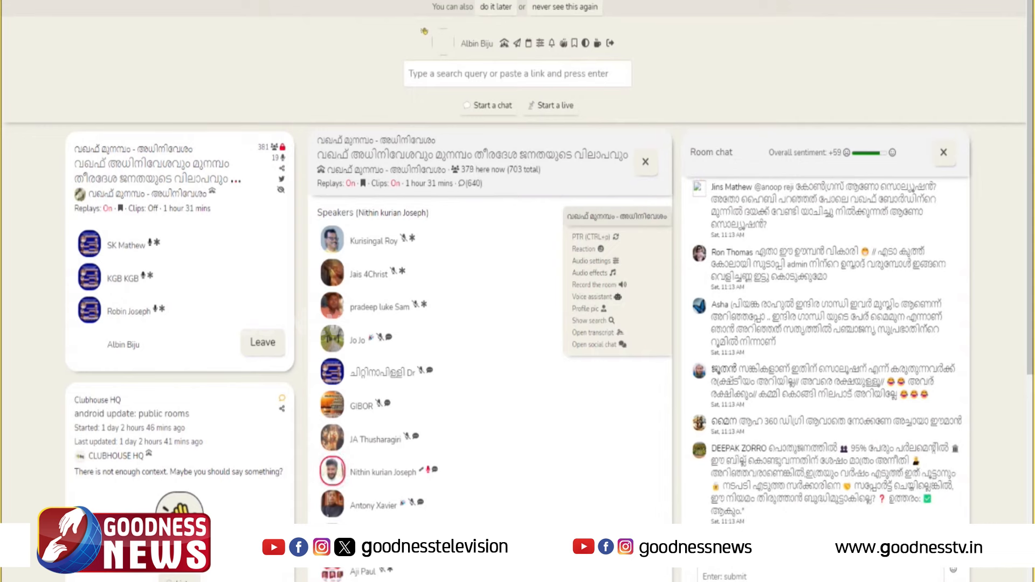
scroll("down", 3)
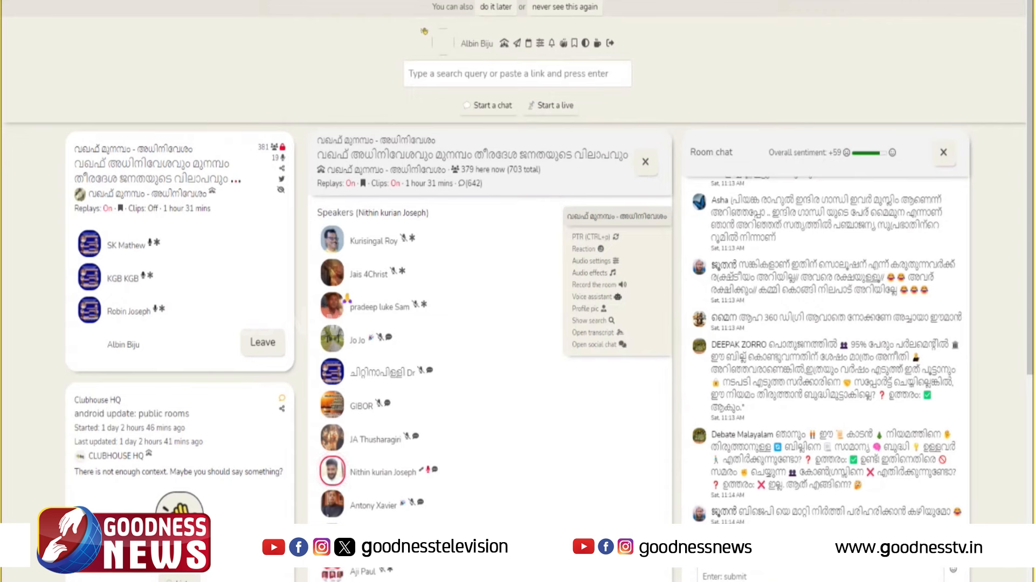
scroll("down", 3)
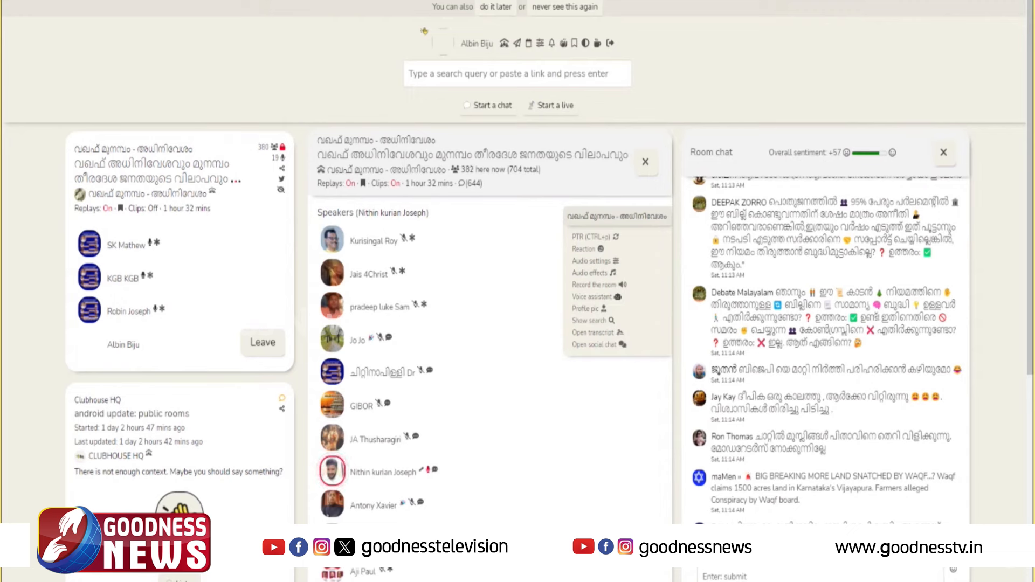
scroll("down", 3)
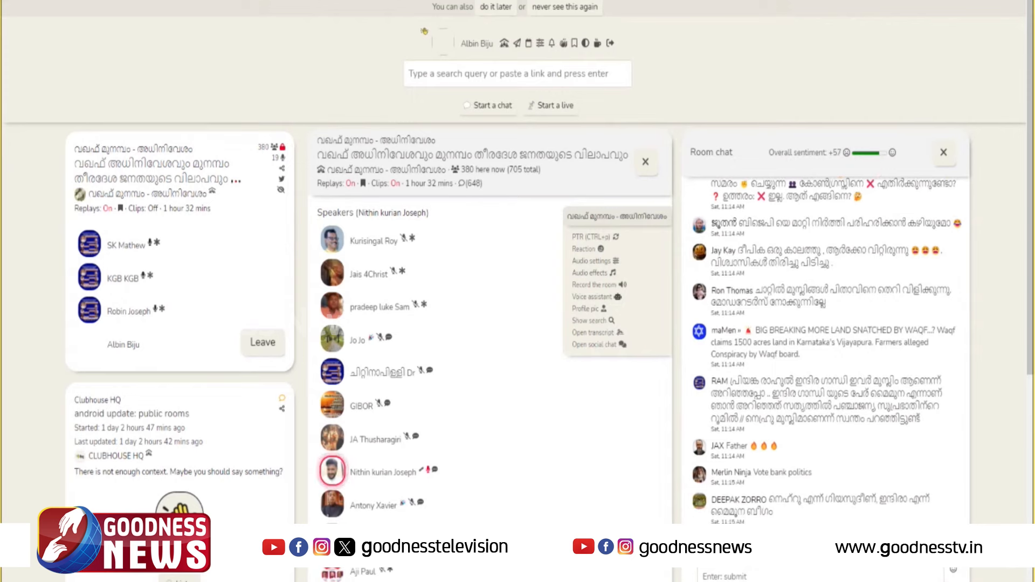
scroll("down", 3)
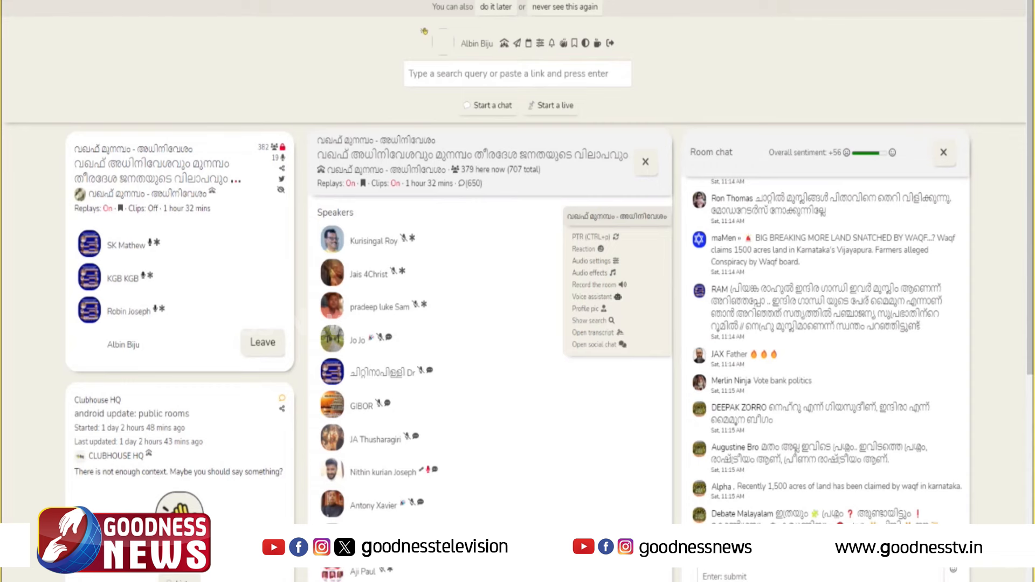
scroll("down", 3)
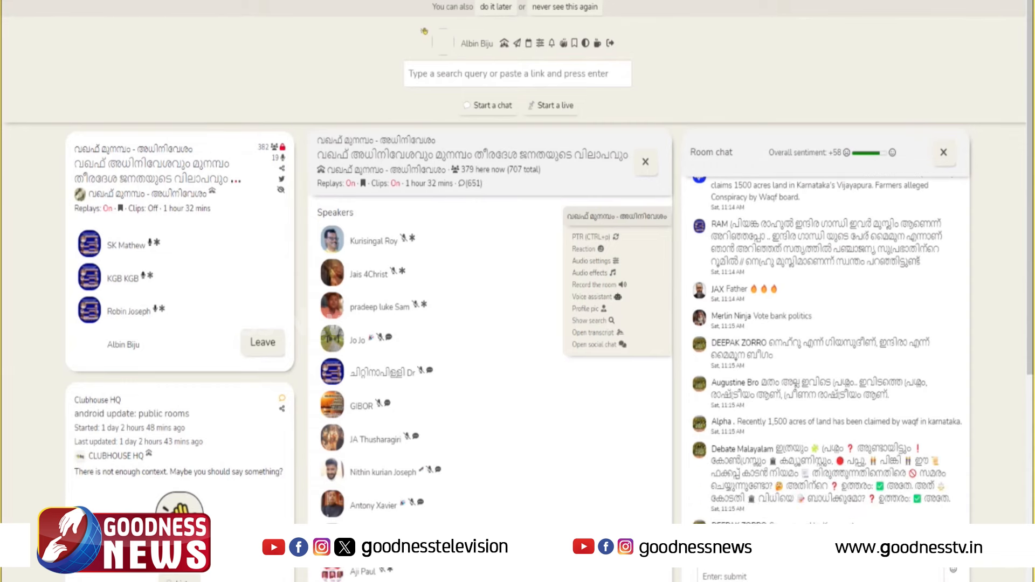